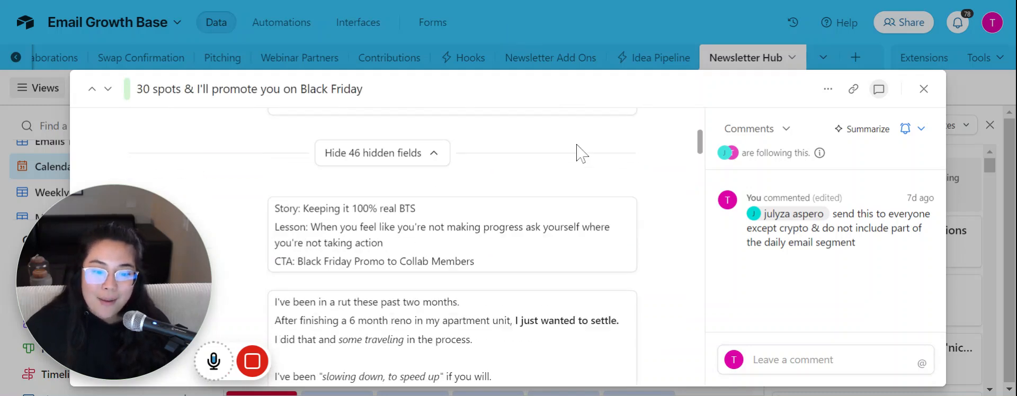
scroll(down, 3)
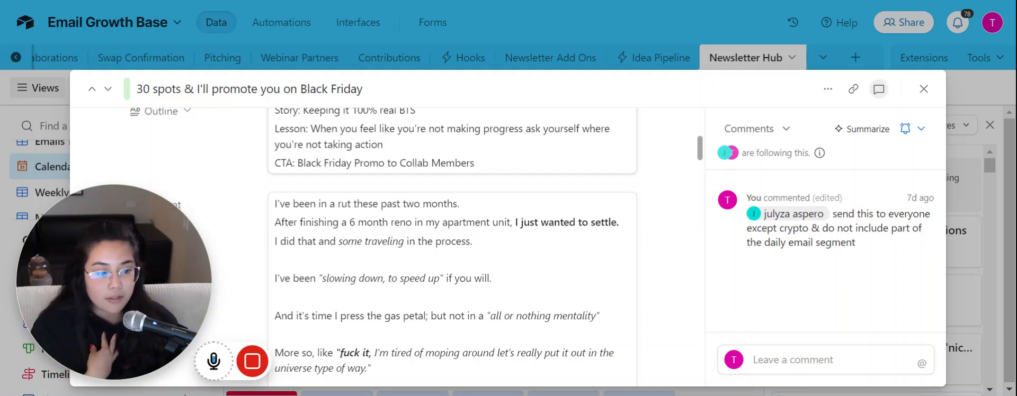
scroll(down, 3)
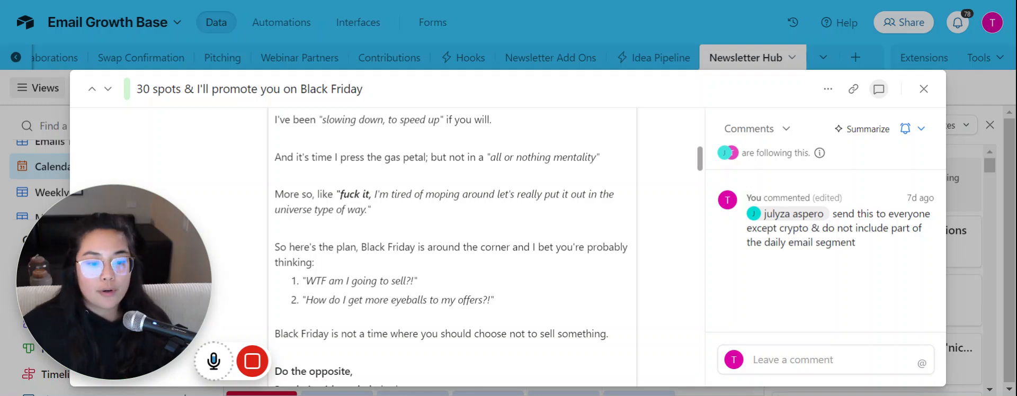
scroll(down, 3)
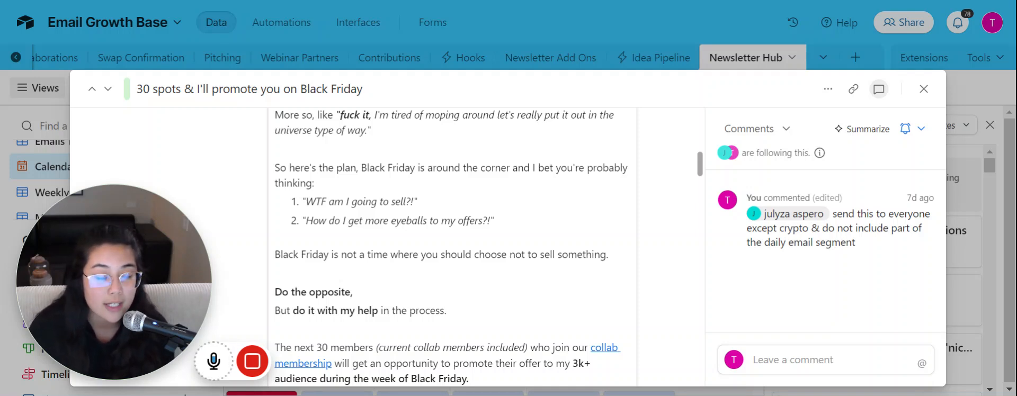
scroll(down, 3)
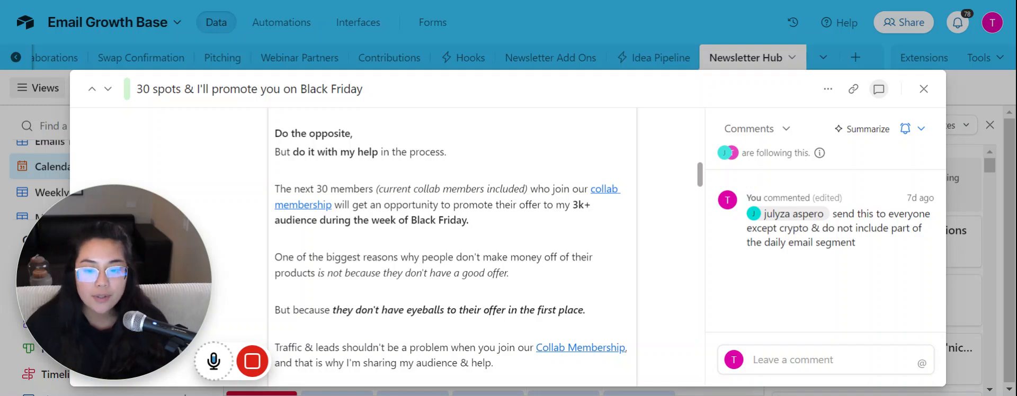
scroll(down, 3)
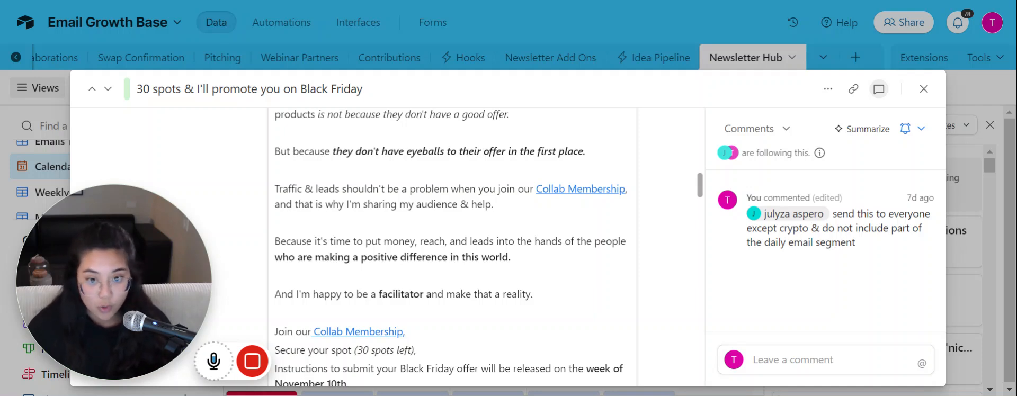
mouse_move(604, 79)
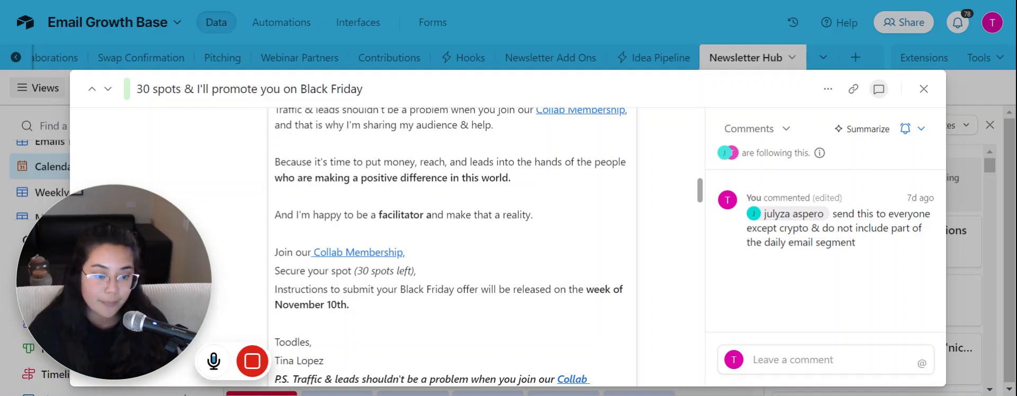
scroll(down, 3)
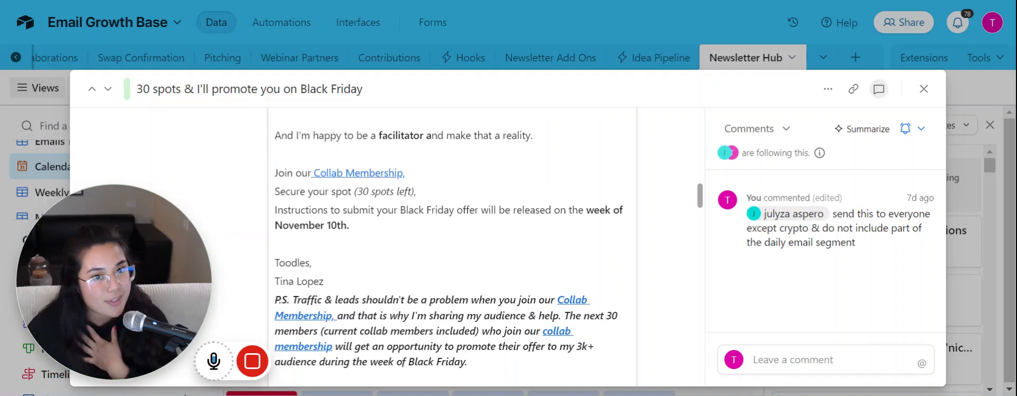